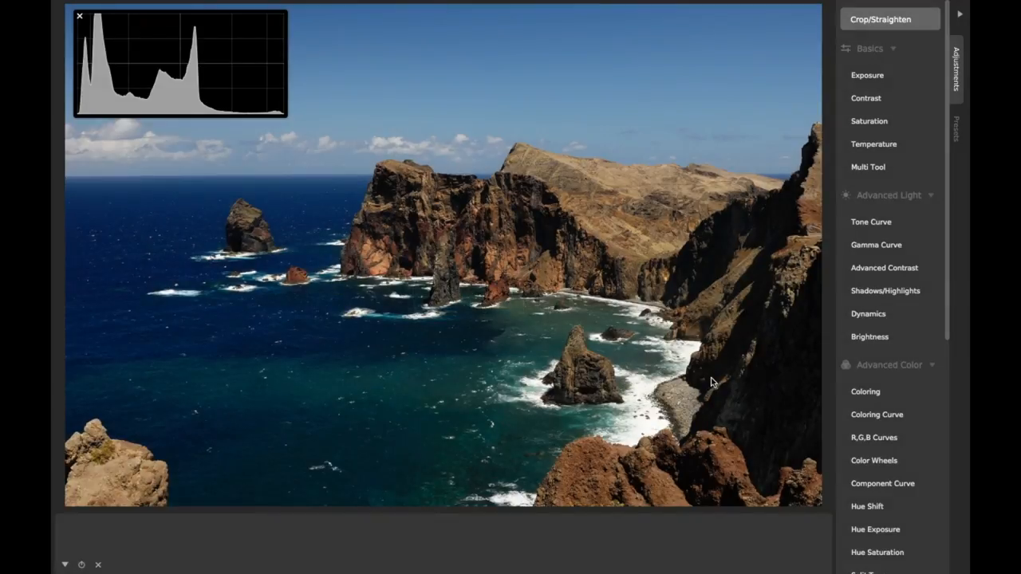
mouse_move(868, 313)
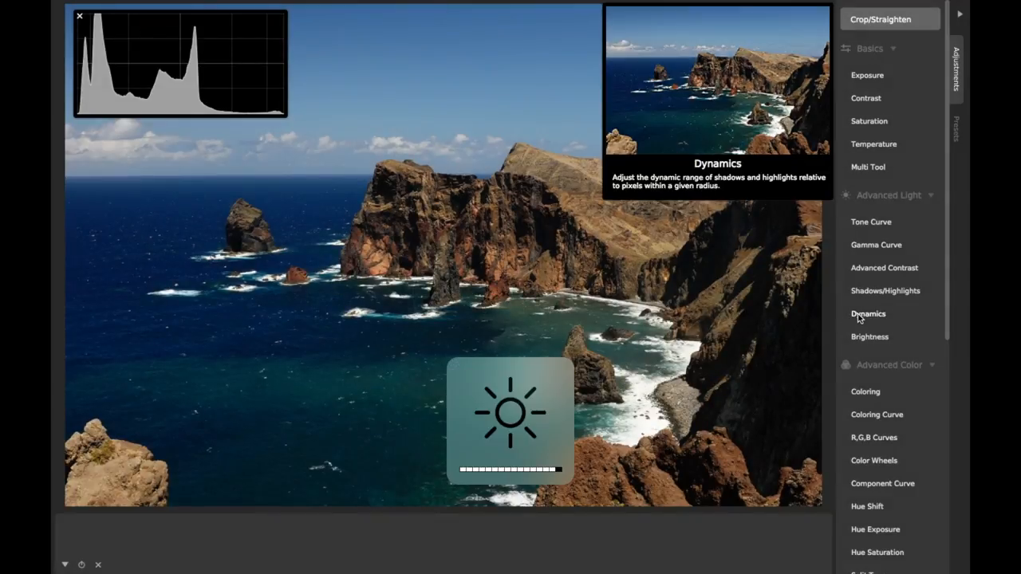
Add a Dynamics adjustment from Advanced Light and sweep its Amount, settling at 65.09
left_click(868, 313)
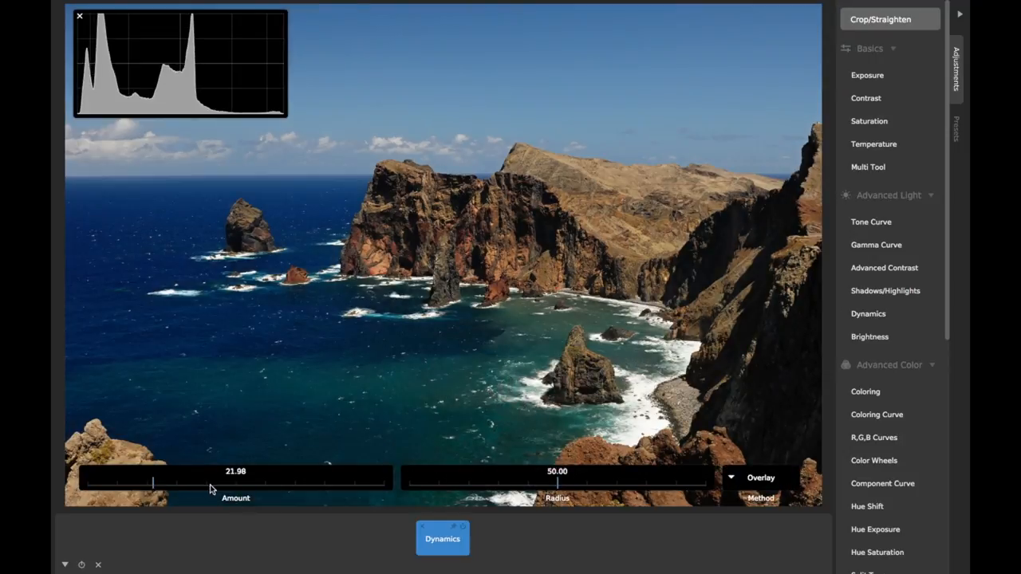
left_click_drag(153, 484, 261, 484)
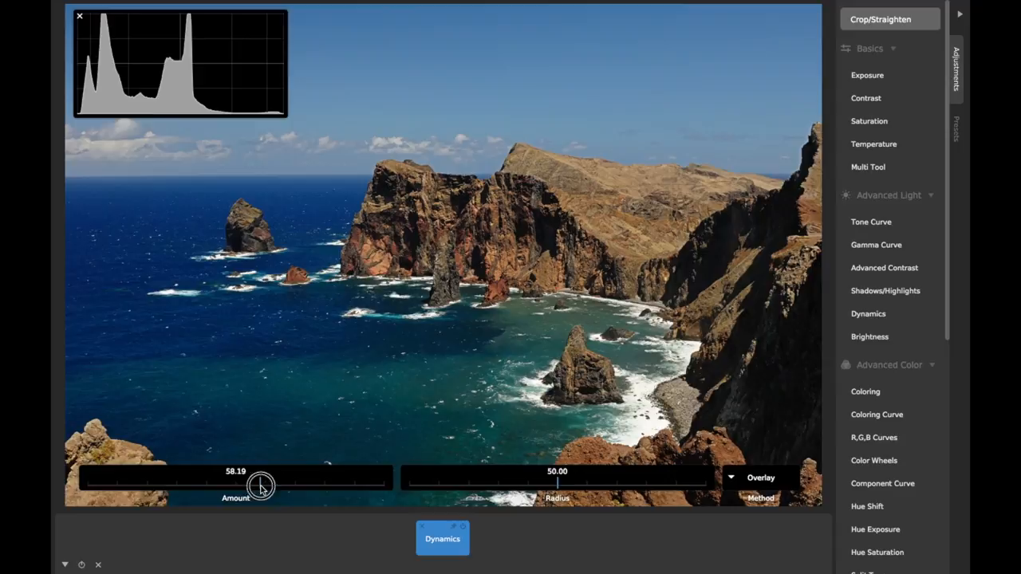
left_click_drag(260, 485, 304, 485)
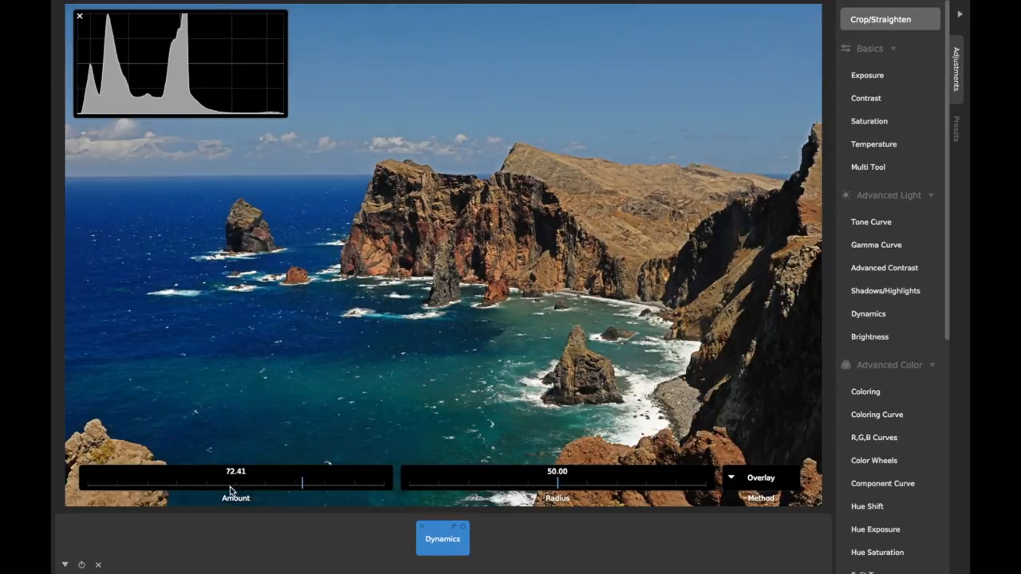
left_click_drag(301, 483, 216, 483)
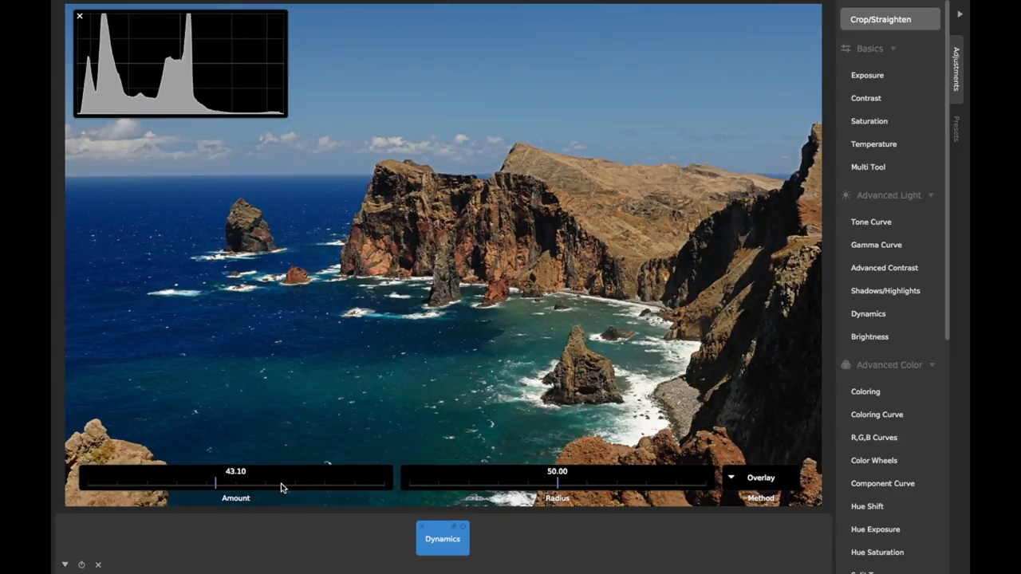
left_click_drag(216, 484, 281, 484)
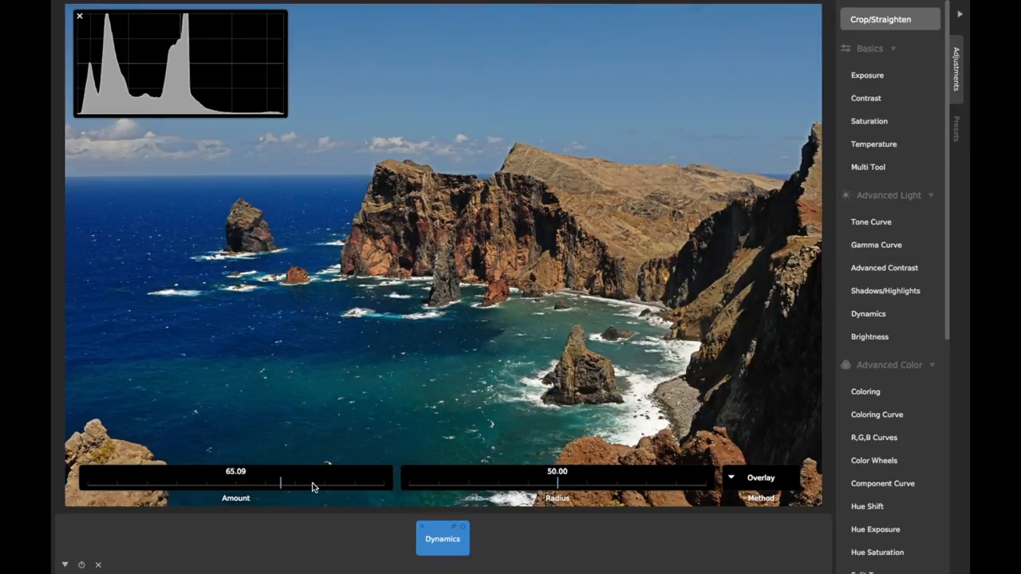
Nudge the Amount to 59.91 and sweep the Radius wide then down to 22.63
left_click_drag(281, 484, 265, 484)
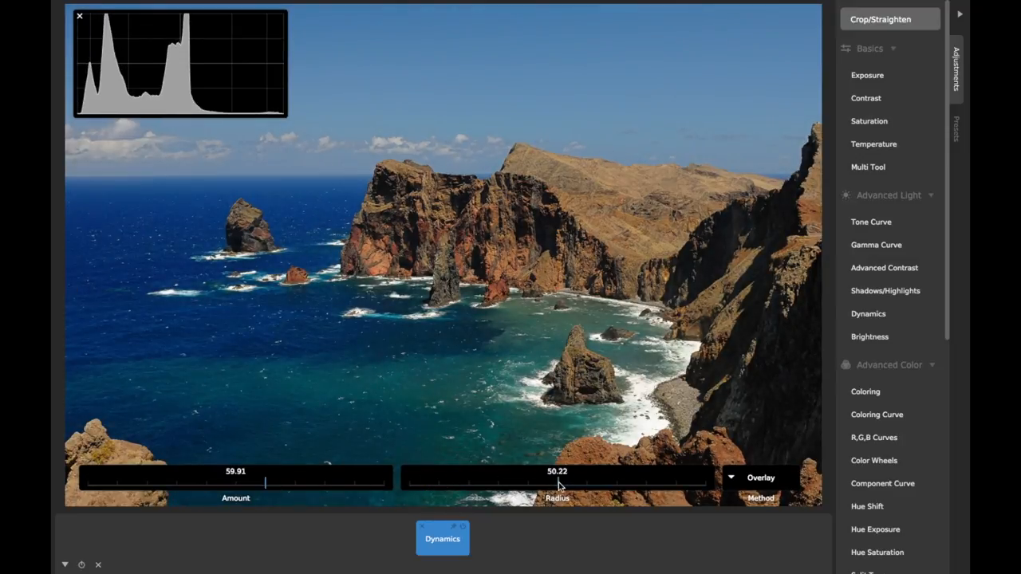
left_click_drag(559, 481, 678, 481)
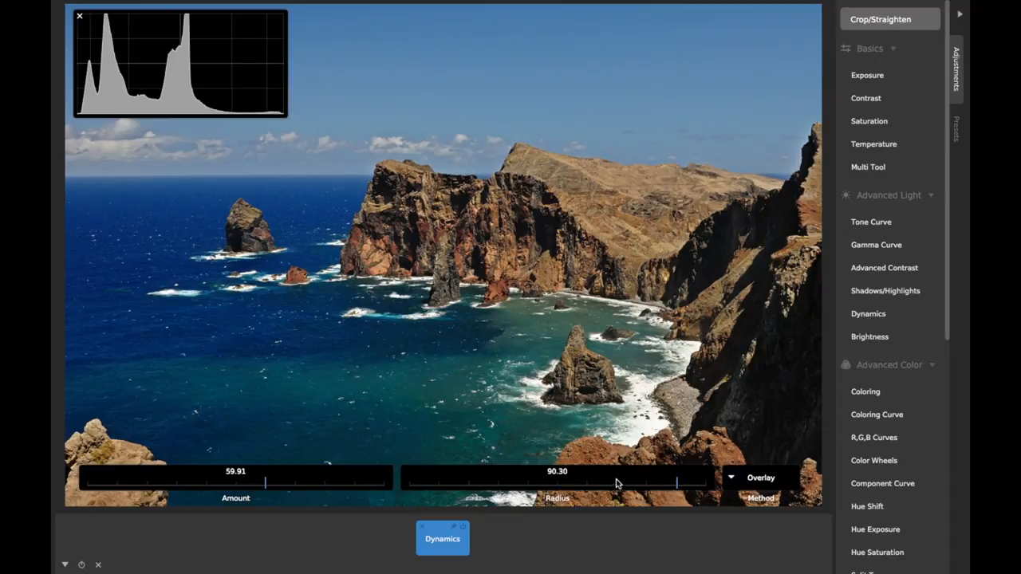
left_click_drag(678, 483, 595, 483)
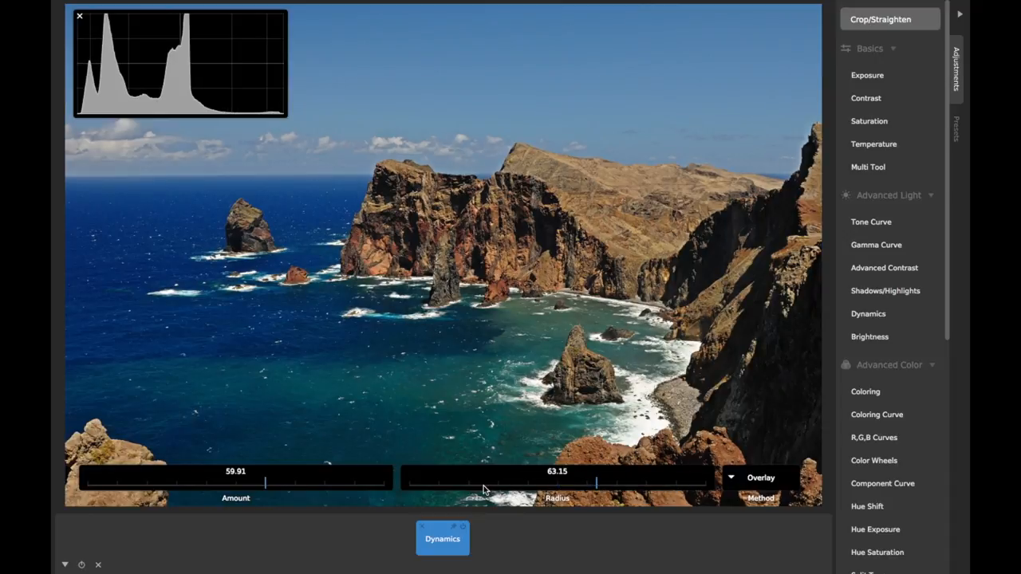
left_click_drag(598, 483, 476, 483)
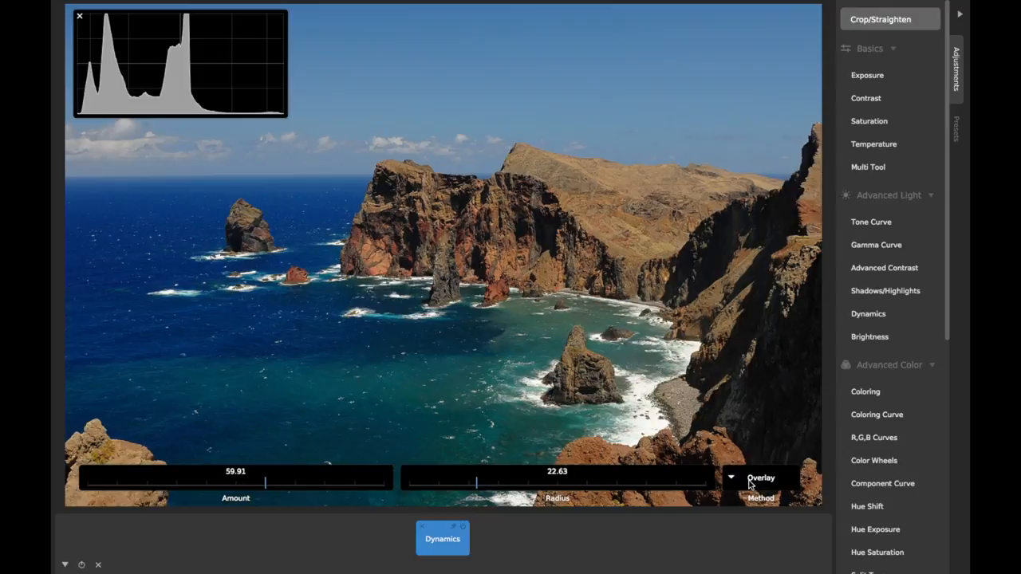
Switch the Dynamics method to Luminance and widen the Radius to about 60
left_click(760, 478)
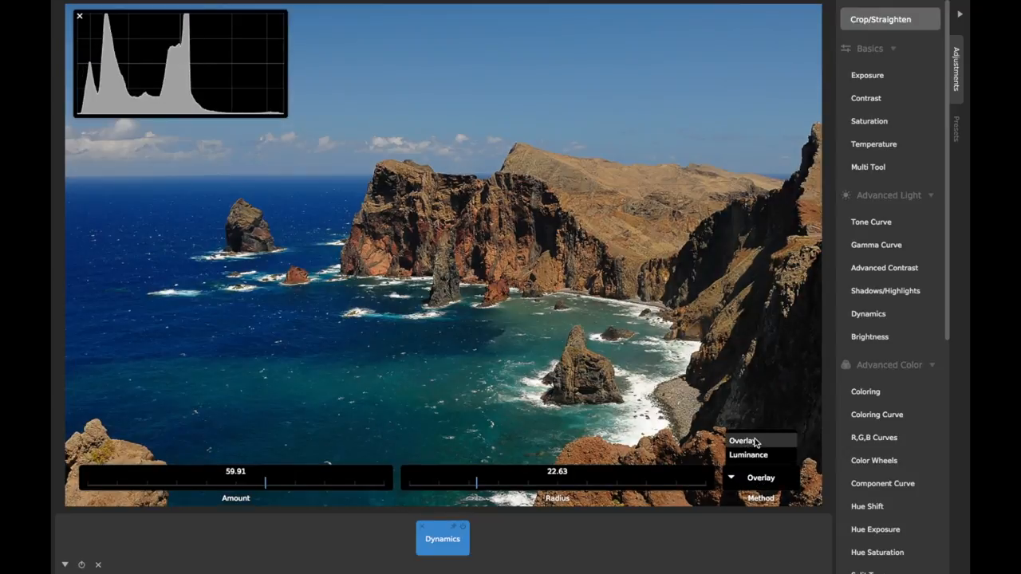
left_click(749, 455)
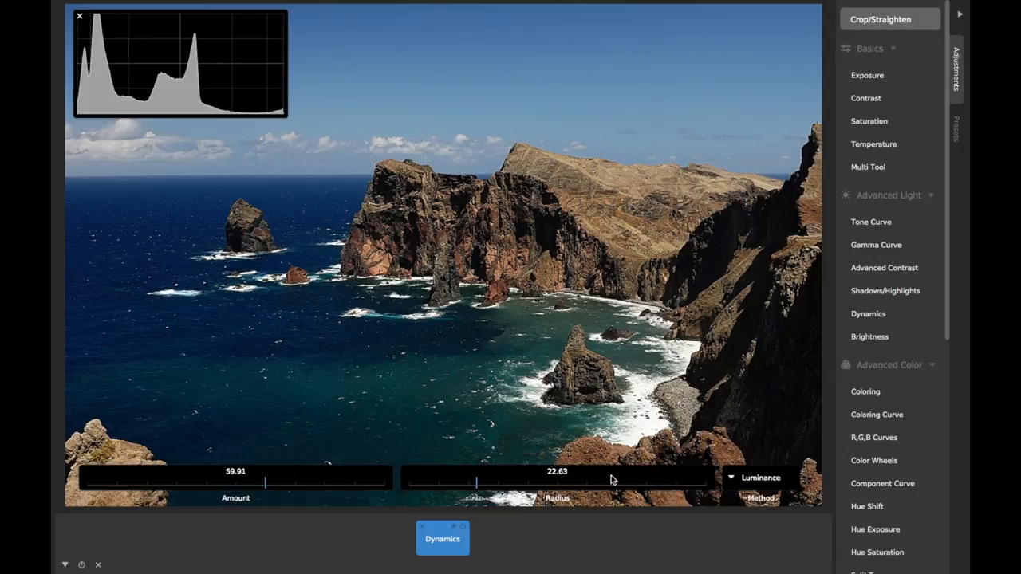
left_click_drag(477, 482, 588, 481)
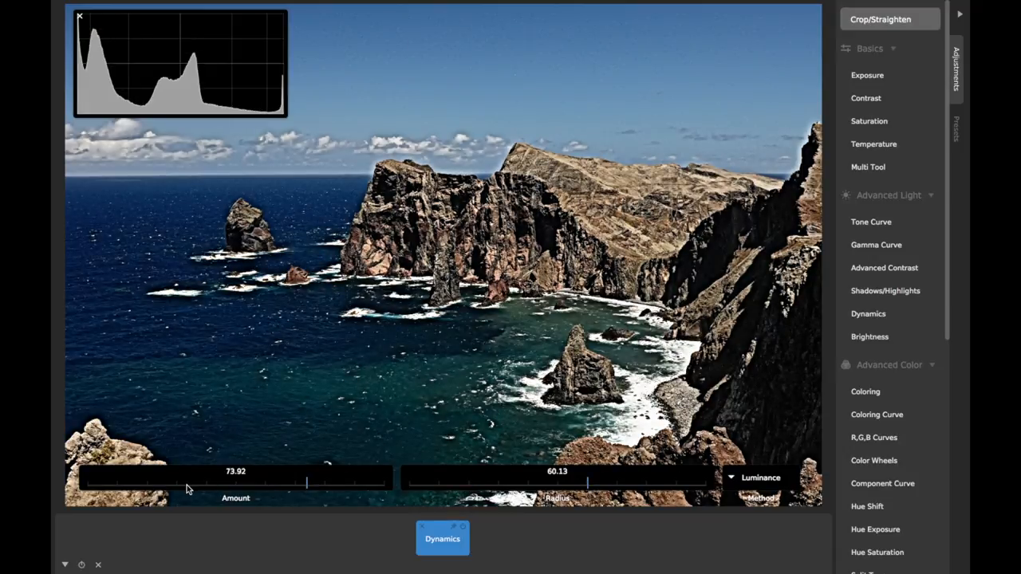
Settle on Amount 26.29 and Radius 43.75 with the Overlay method, toggling Dynamics to compare
left_click_drag(306, 484, 166, 484)
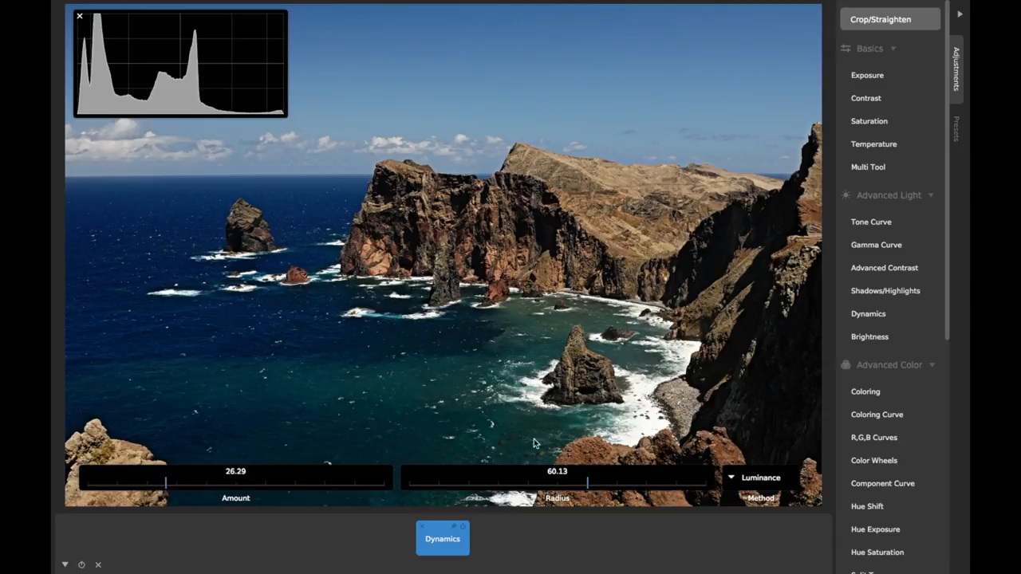
left_click_drag(587, 483, 540, 483)
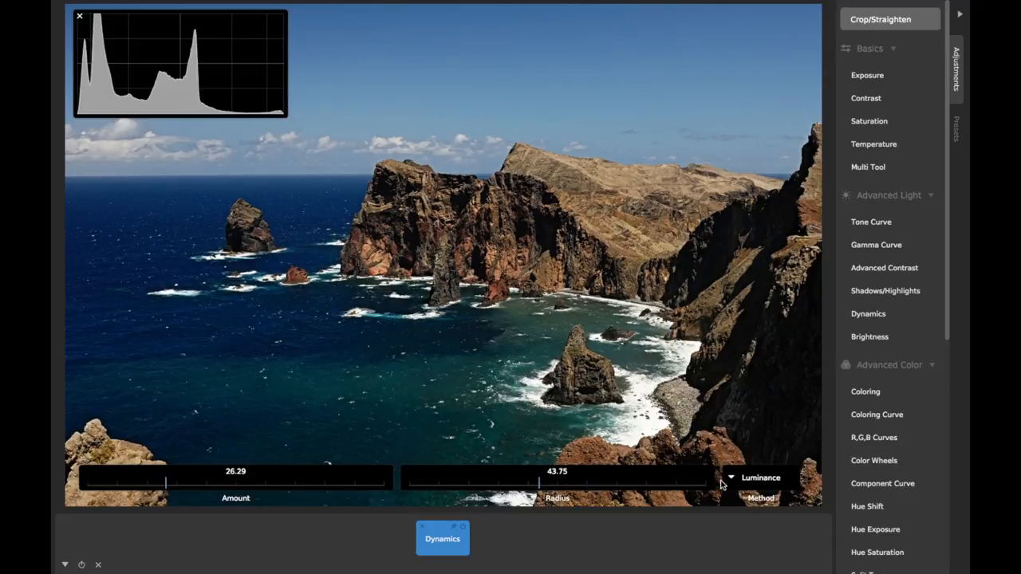
left_click(761, 477)
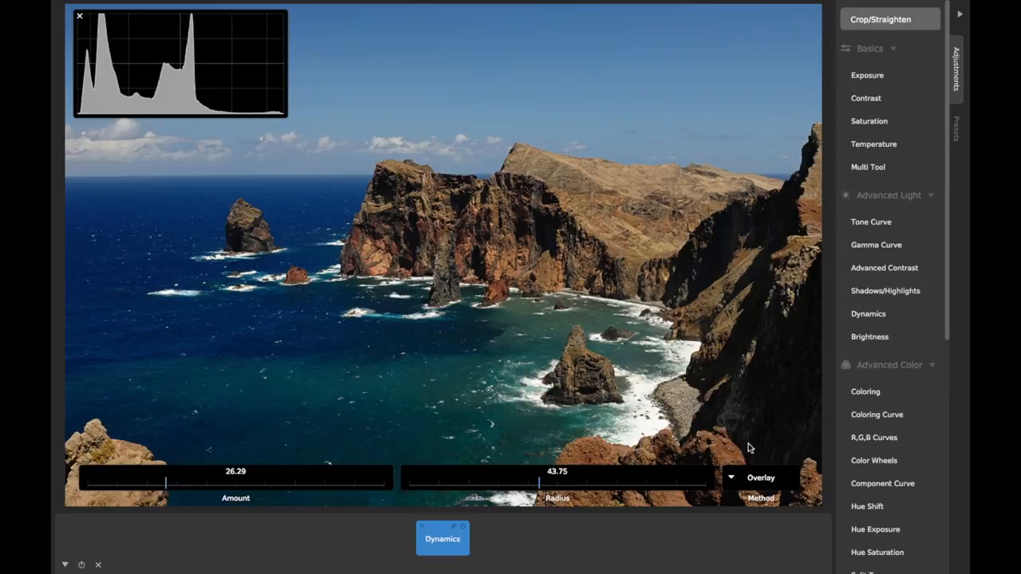
left_click(463, 526)
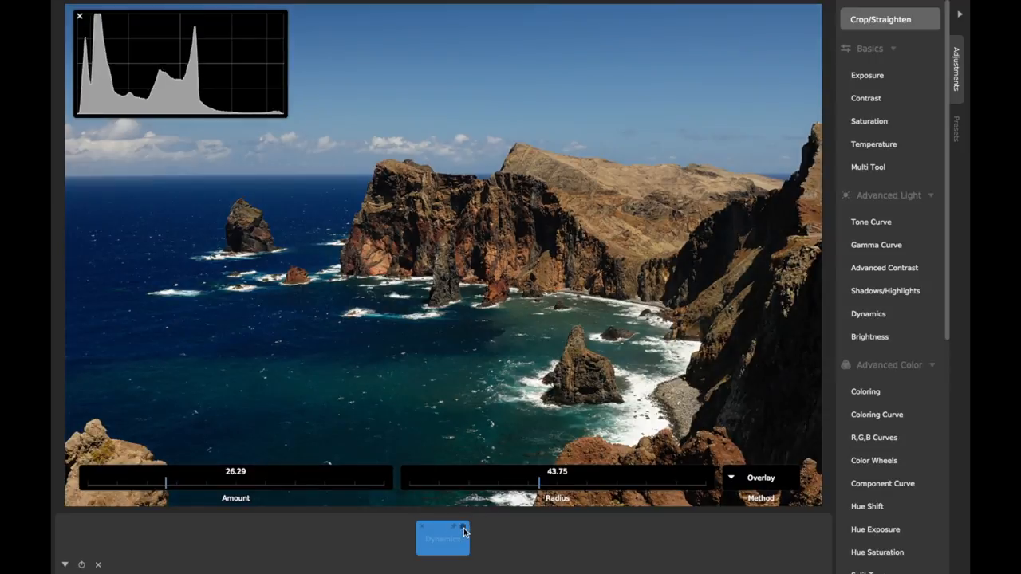